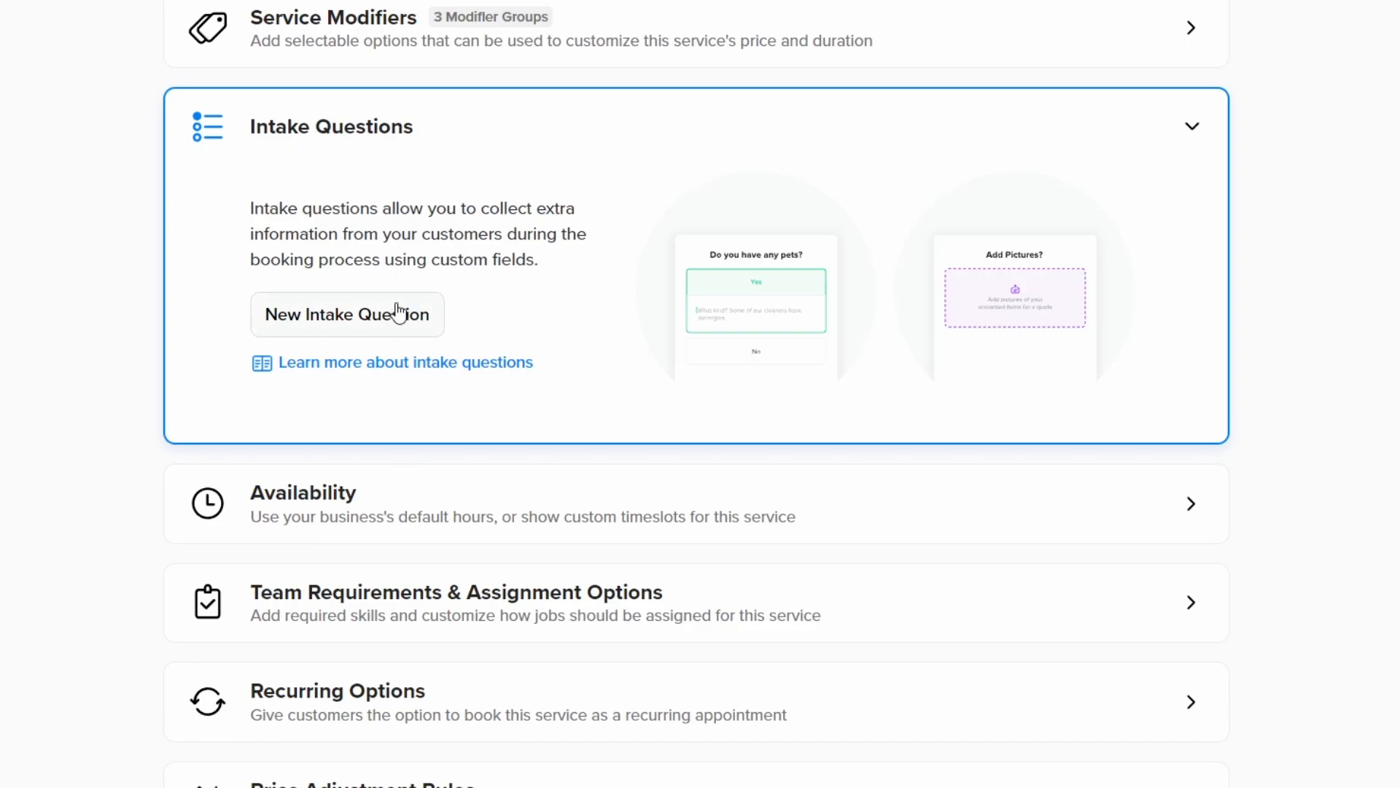
Start a New Intake Question so its question-type choices appear
left_click(347, 315)
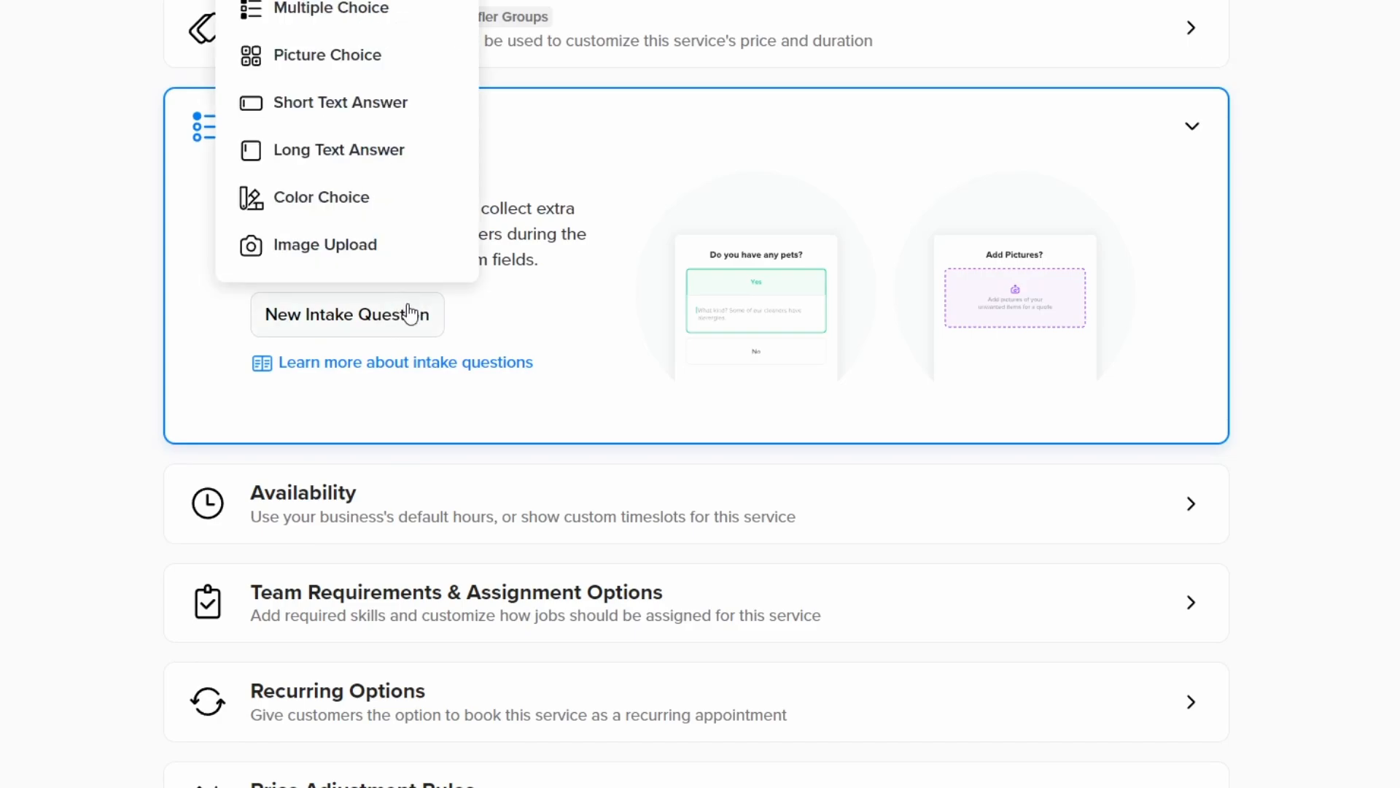